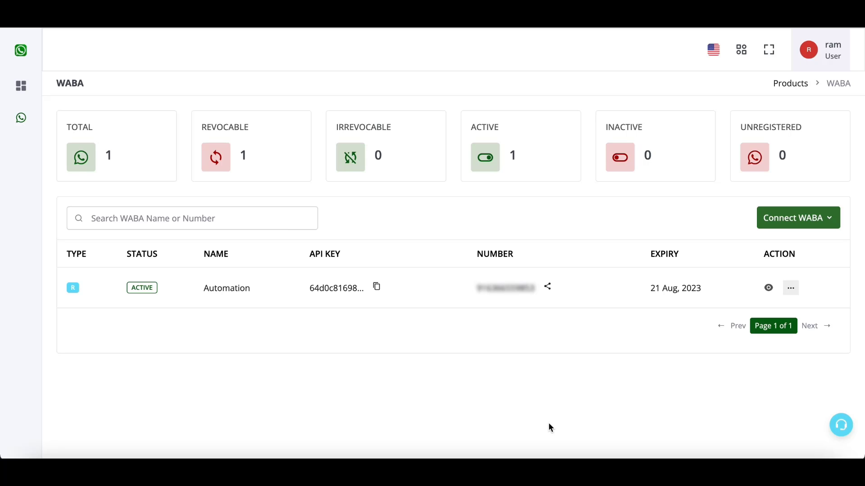
mouse_move(802, 381)
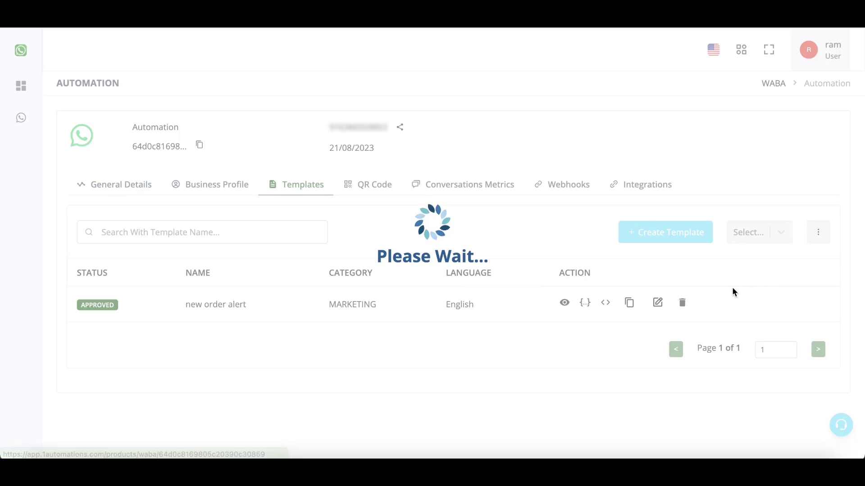
Show the webhooks section of the Automation WABA number, currently empty
click(569, 184)
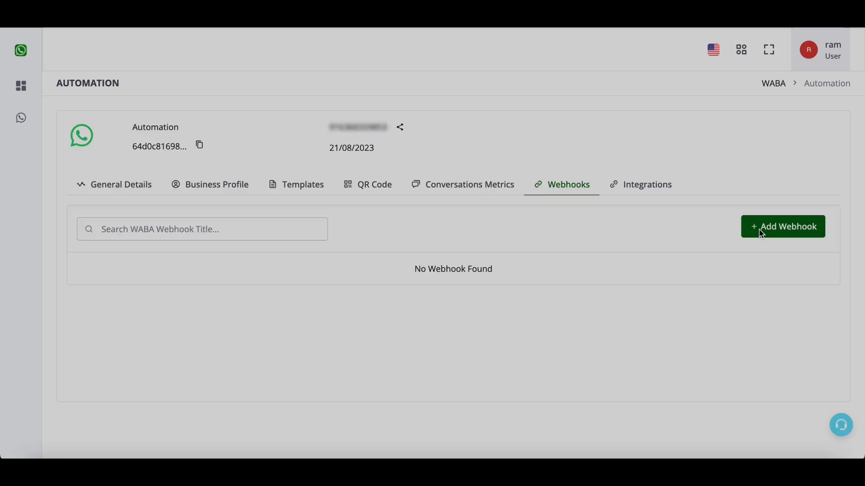
Start a new webhook with placeholder title and URL, Inbound type and Cloud Structure
click(782, 226)
text(u)
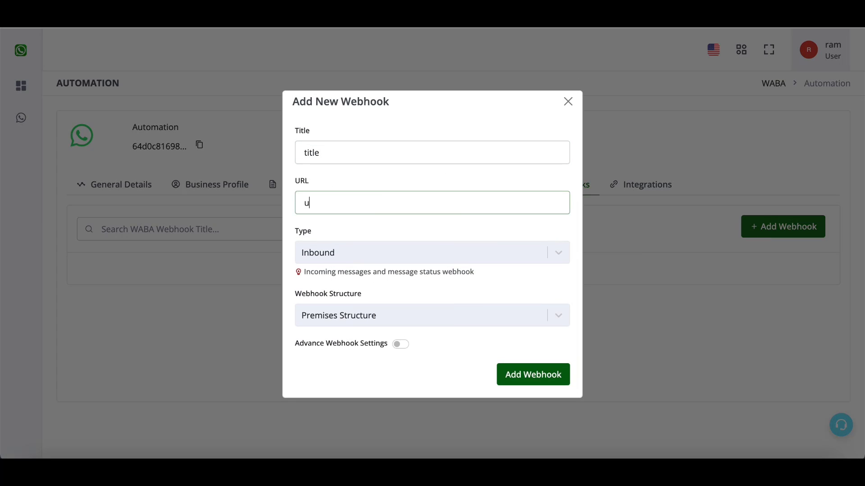
click(432, 253)
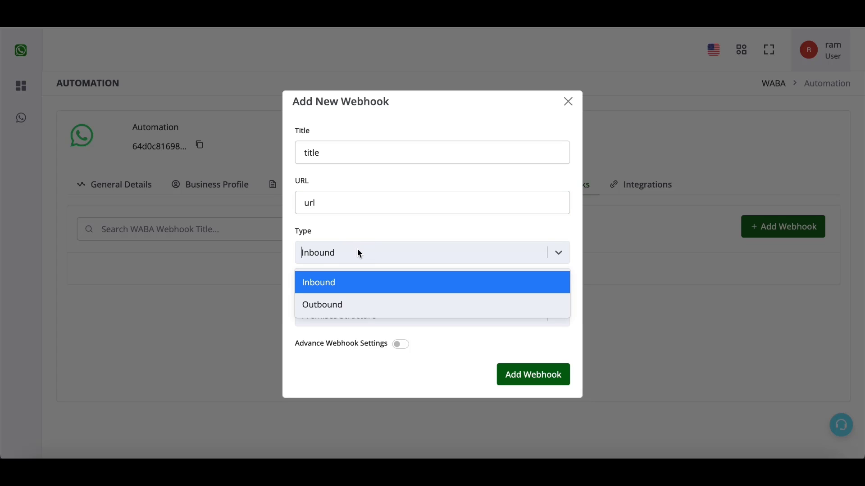
mouse_move(339, 282)
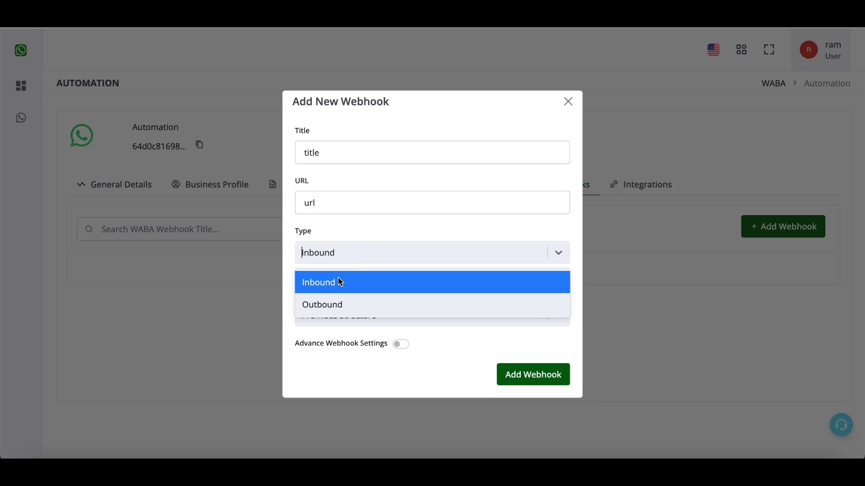
mouse_move(322, 304)
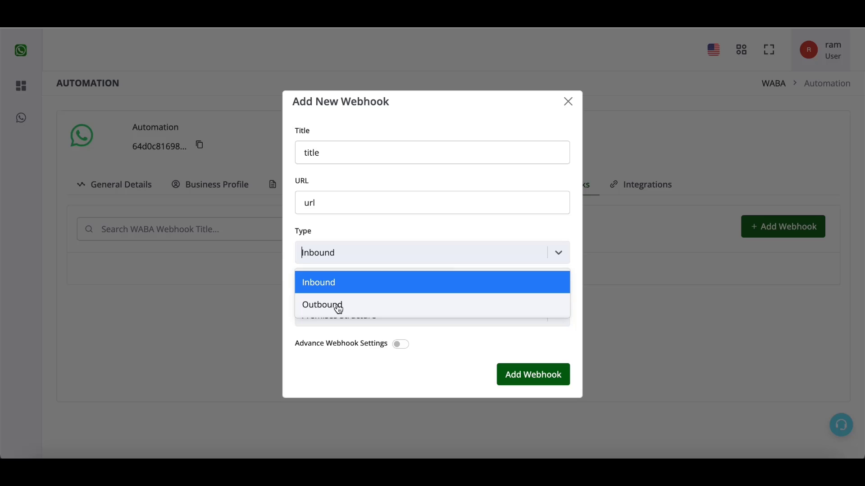
mouse_move(339, 291)
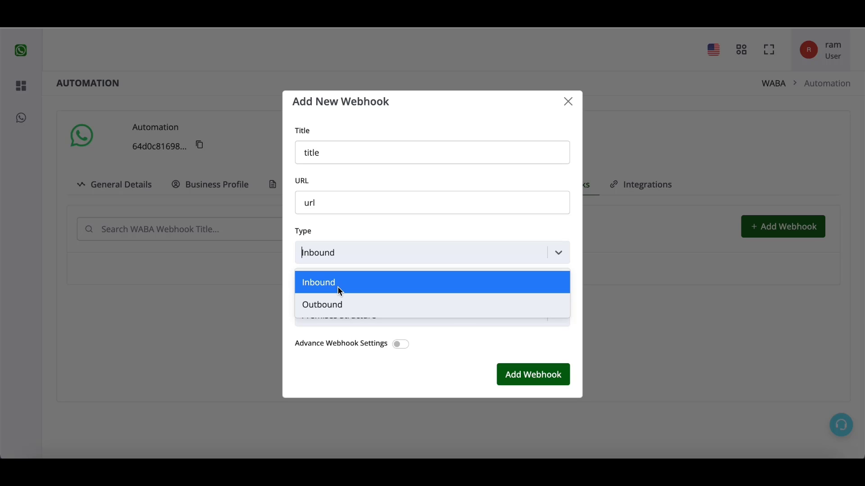
click(318, 282)
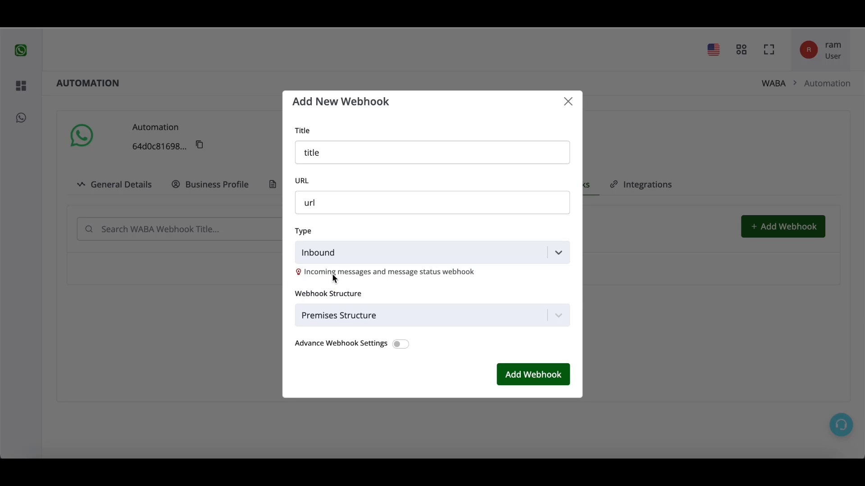
click(432, 316)
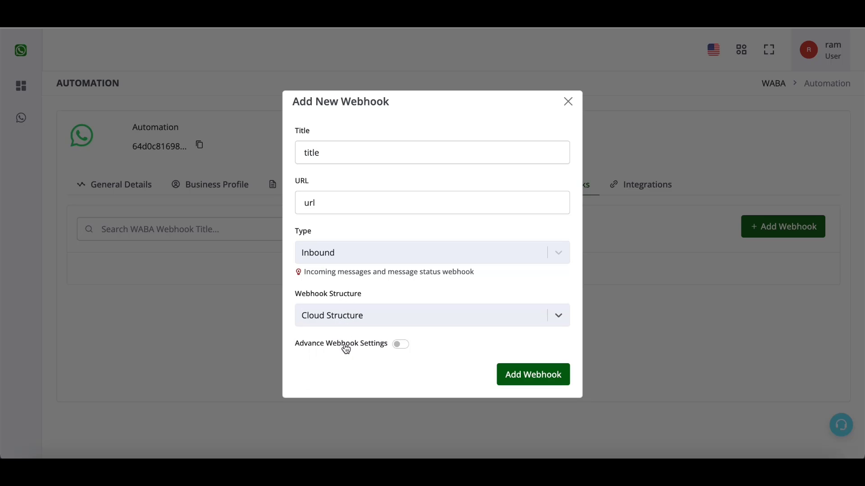
mouse_move(531, 374)
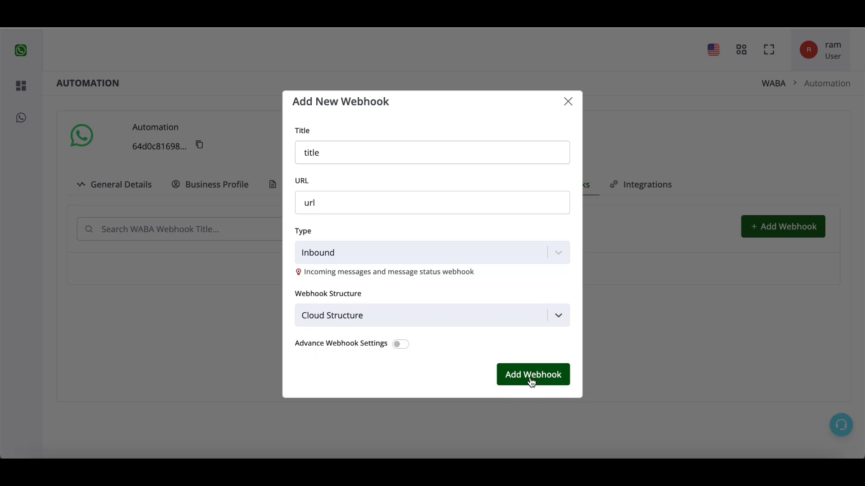
click(431, 252)
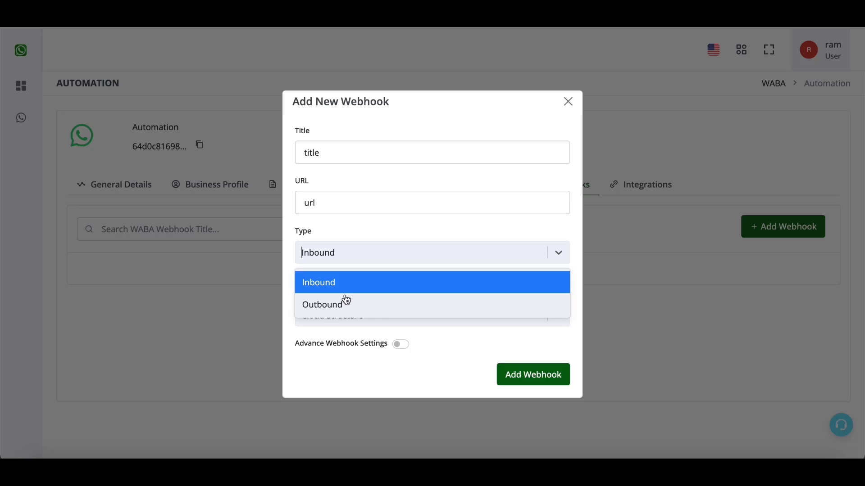
Switch the webhook type to Outbound, which drops the structure field
click(321, 304)
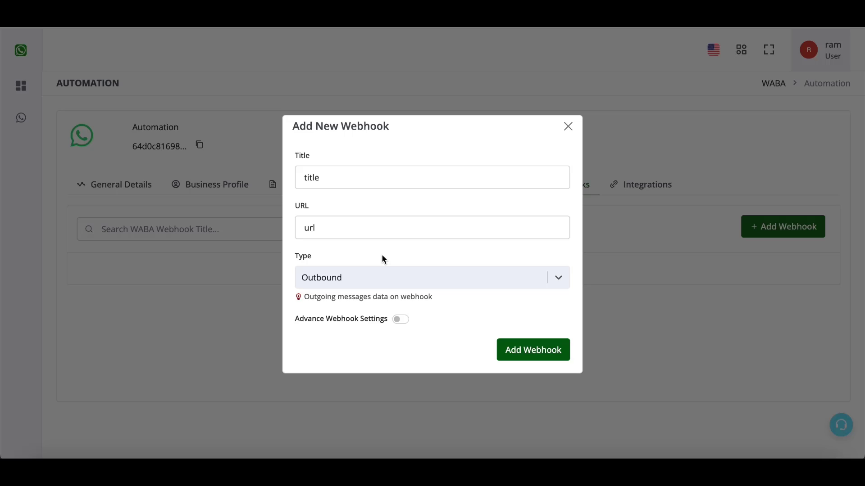
mouse_move(353, 290)
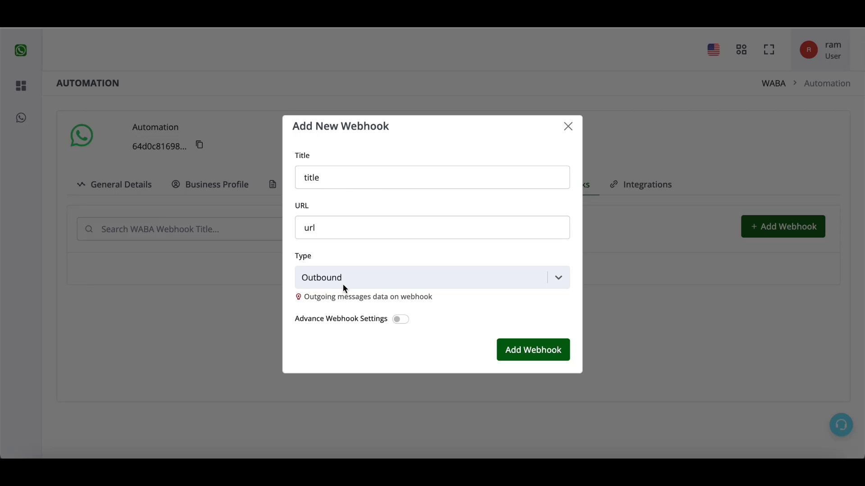
mouse_move(326, 219)
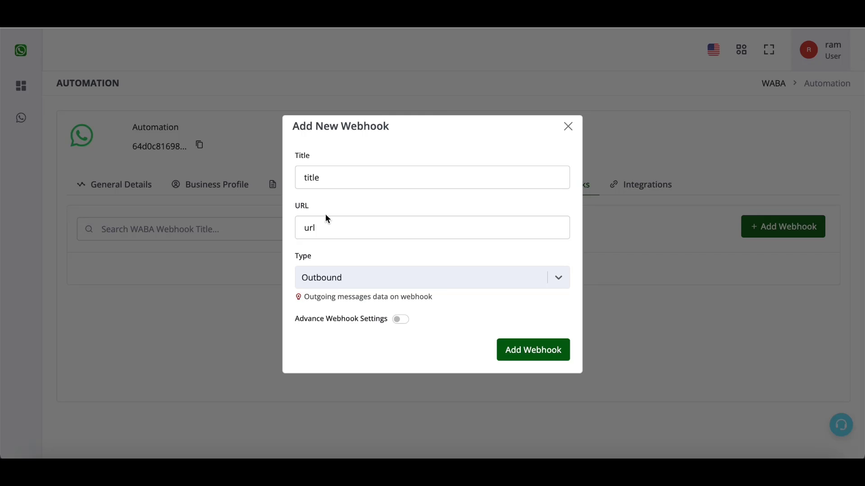
click(431, 278)
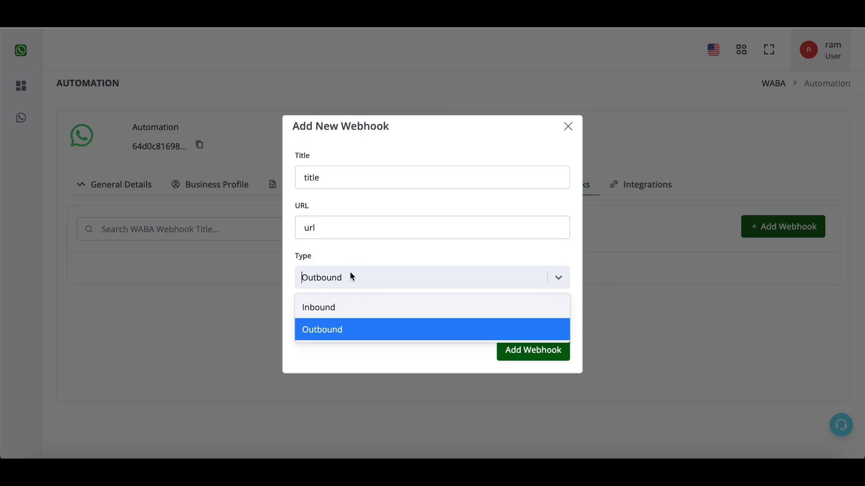
Set the webhook type back to Inbound, restoring Cloud Structure
click(318, 307)
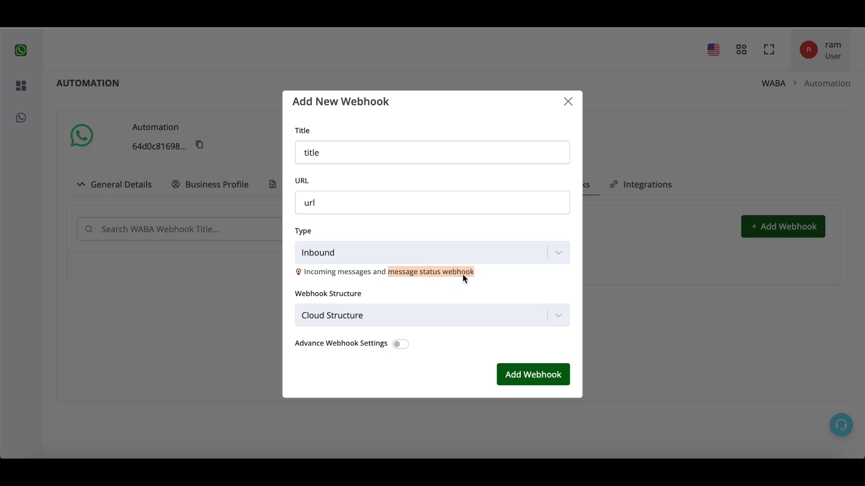
mouse_move(337, 259)
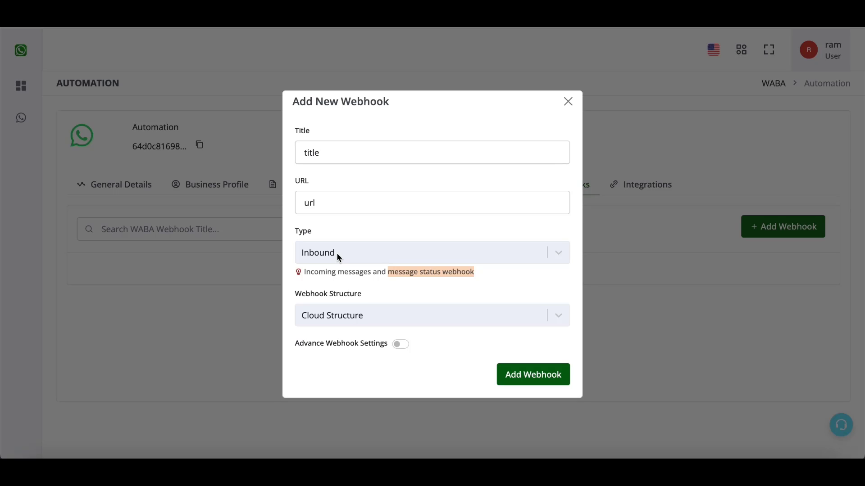
mouse_move(306, 234)
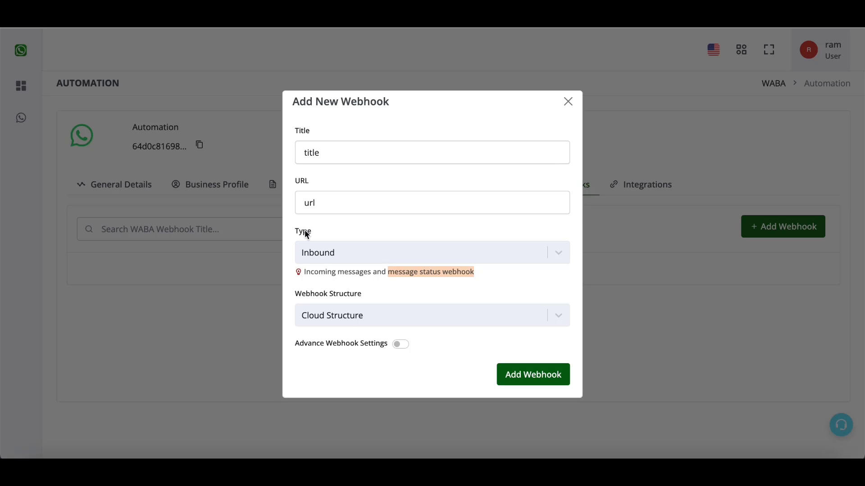
mouse_move(329, 241)
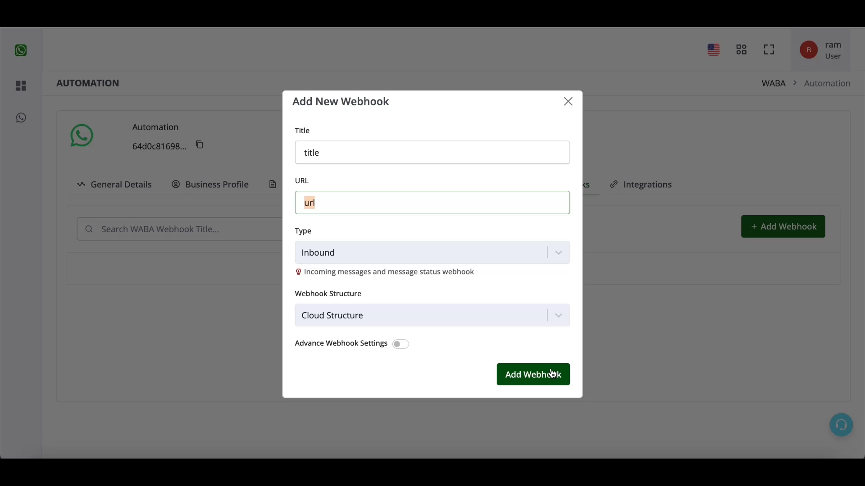
mouse_move(532, 375)
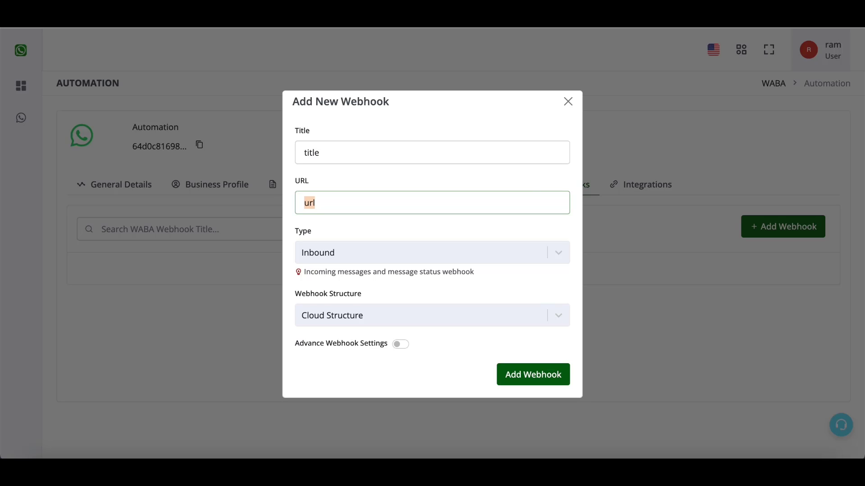